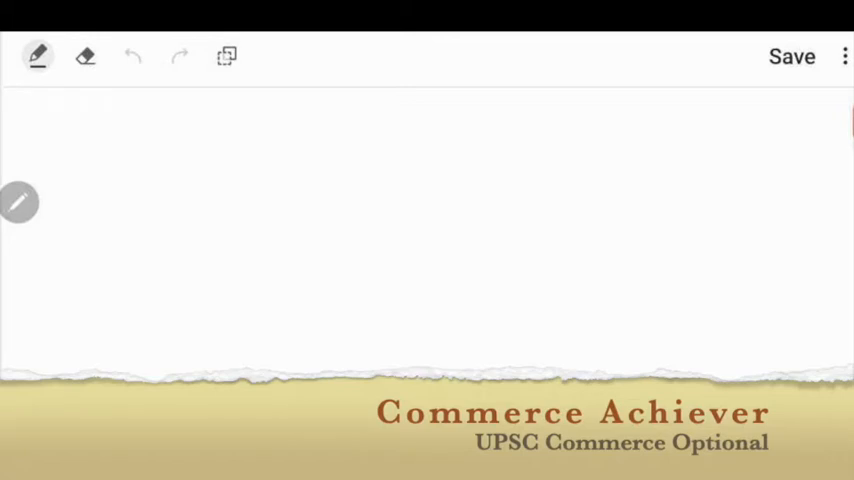
Handwrite the boxed labels 'AY' and 'PY' side by side at the top of the page
{"action": "left_click_drag", "start_coordinate": [128, 124], "coordinate": [176, 124]}
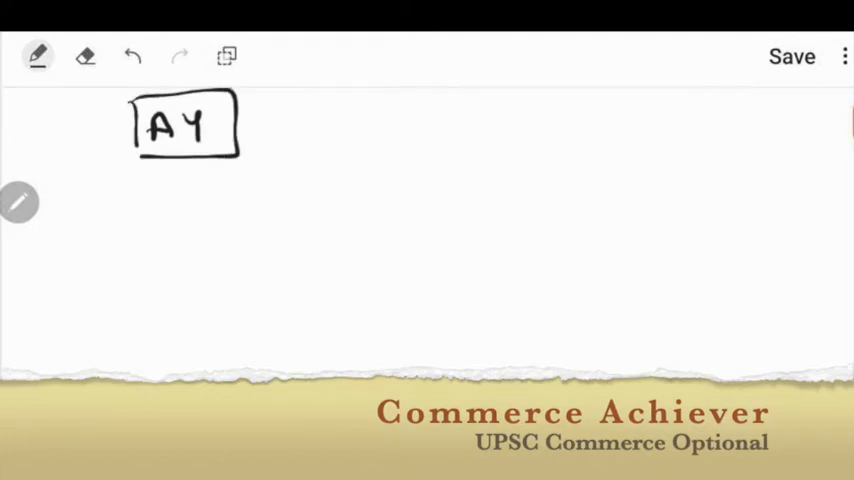
{"action": "left_click_drag", "start_coordinate": [270, 110], "coordinate": [344, 140]}
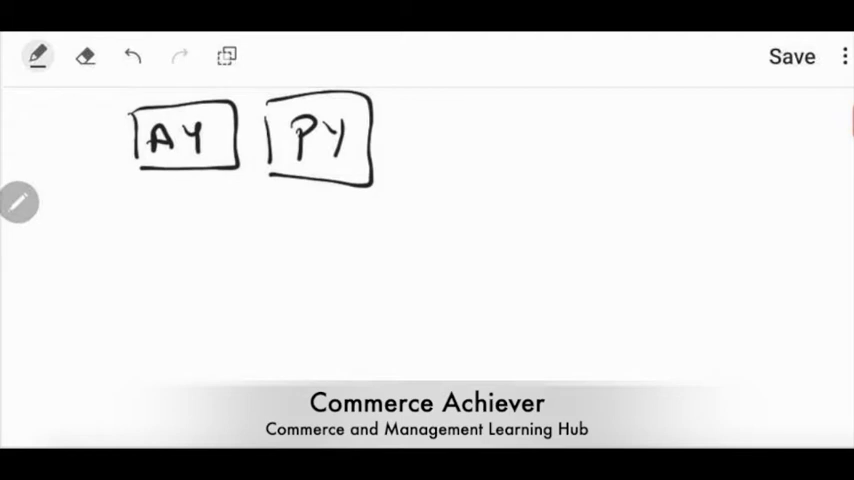
Handwrite 'Person → ✓' and 'Income Earn = 2018 Oct' below the boxes
{"action": "left_click_drag", "start_coordinate": [116, 210], "coordinate": [150, 230]}
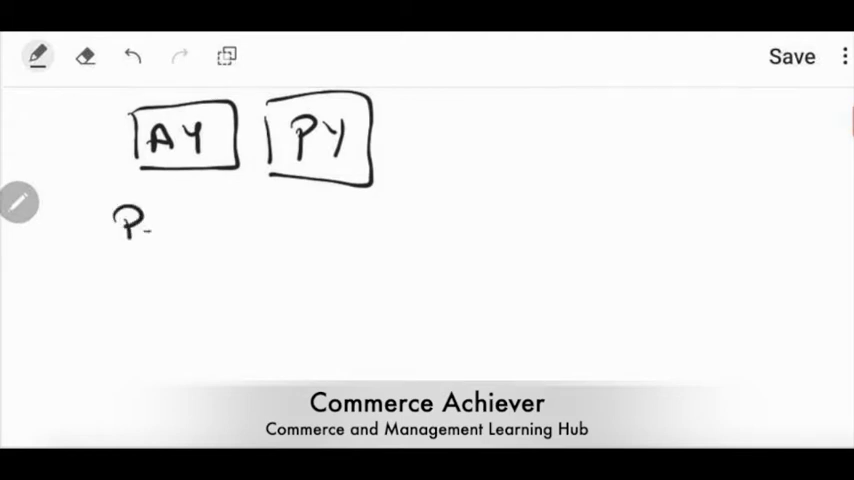
{"action": "left_click_drag", "start_coordinate": [100, 230], "coordinate": [224, 230]}
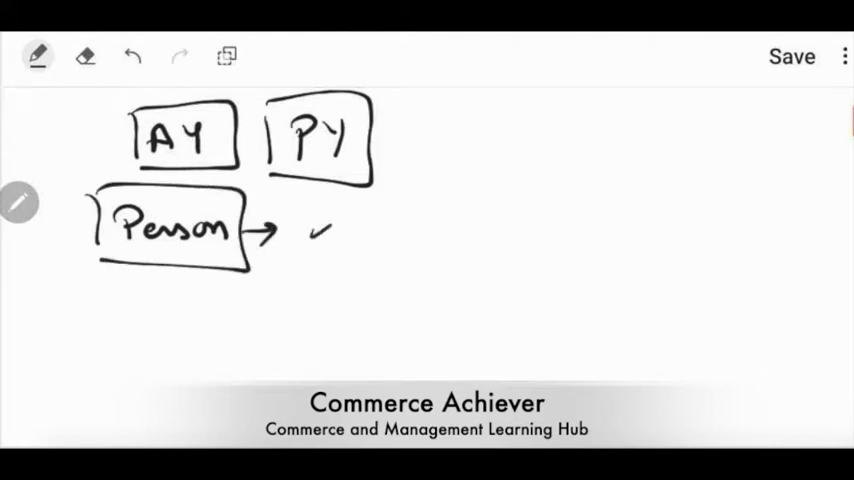
{"action": "left_click_drag", "start_coordinate": [320, 232], "coordinate": [356, 216]}
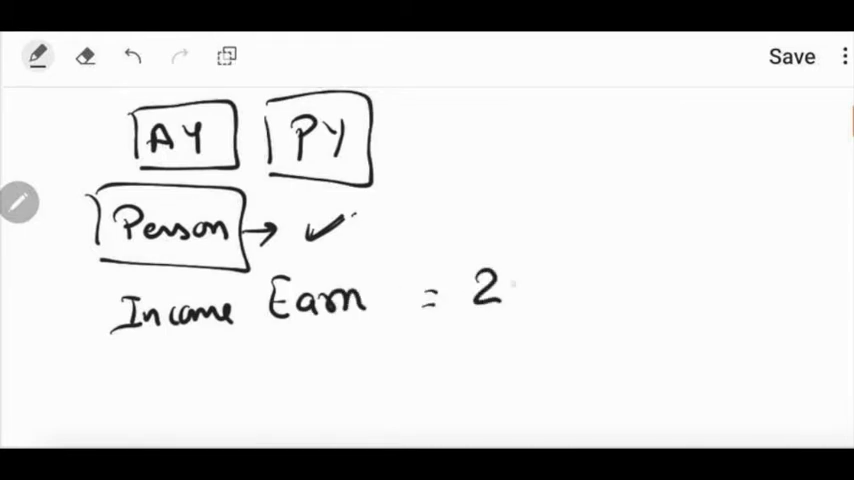
{"action": "type", "text": "018 Oct"}
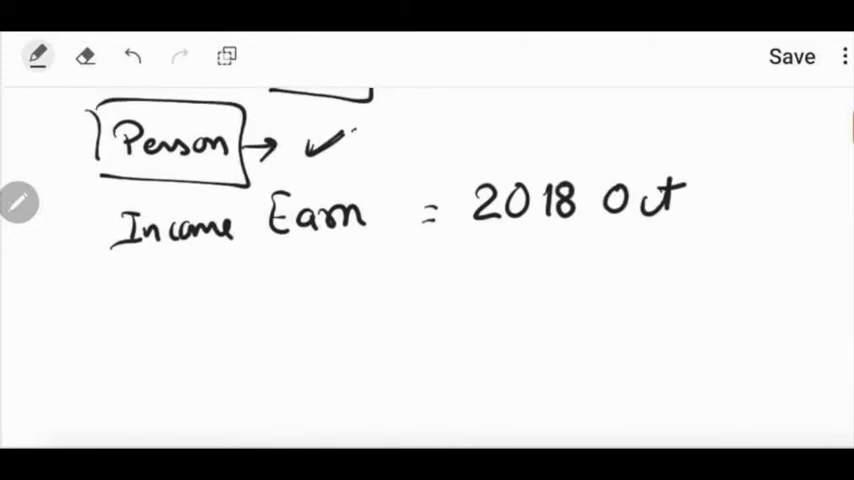
Write 'PY = 2018-2019 (1 April)(31 March)' and begin 'AY = 2019-2020 (1 April)(31 M...'
{"action": "type", "text": "PY -"}
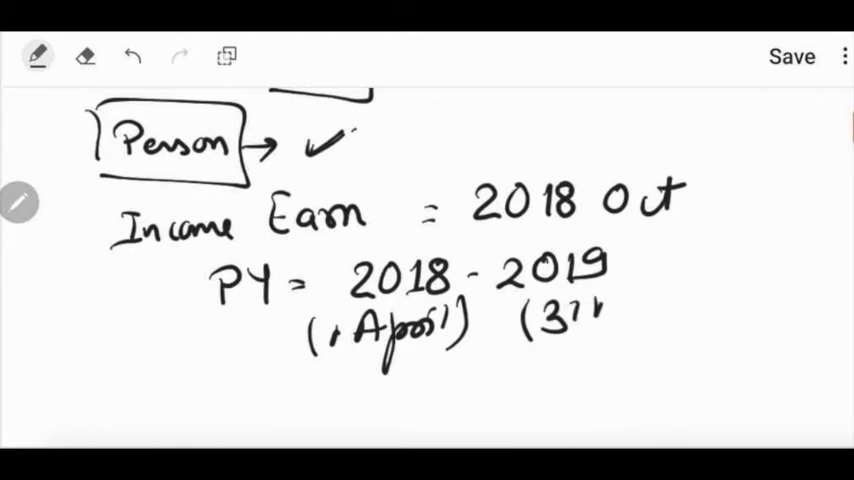
{"action": "type", "text": "March)"}
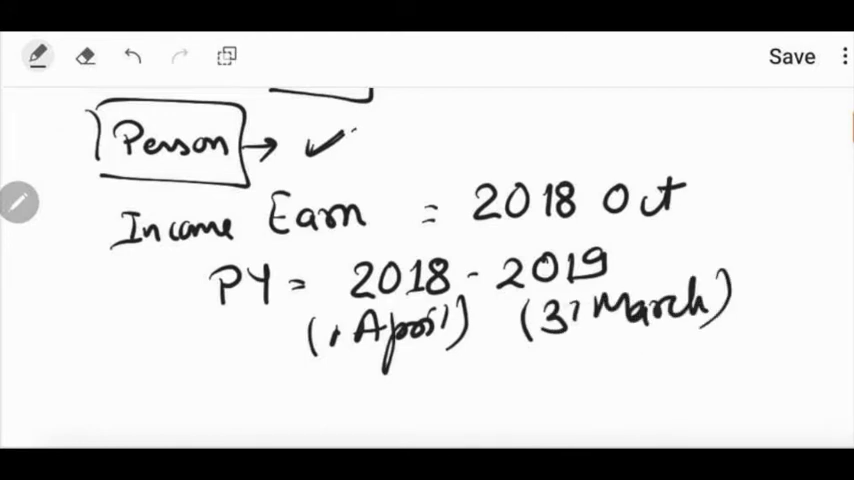
{"action": "scroll", "scroll_direction": "down", "scroll_amount": 3}
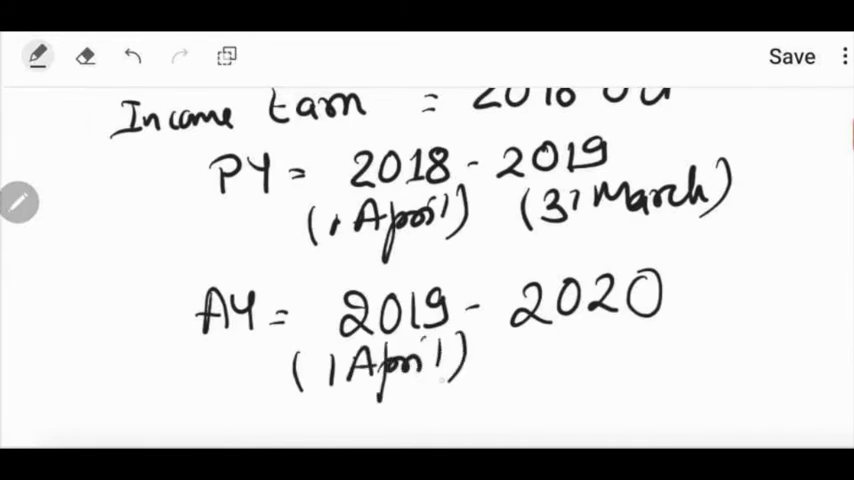
{"action": "type", "text": "(31 Mo"}
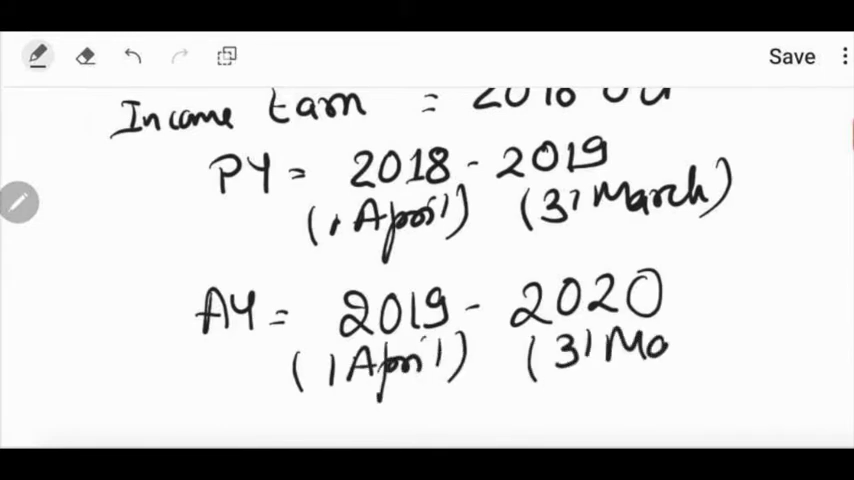
Finish AY's '(31 March)' end date, circle PY and AY, and link them with arrows
{"action": "type", "text": "March)"}
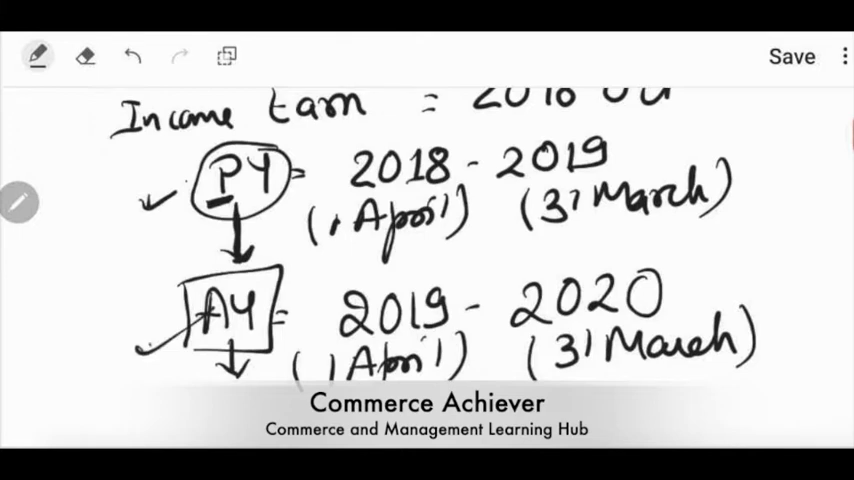
{"action": "scroll", "scroll_direction": "down", "scroll_amount": 3}
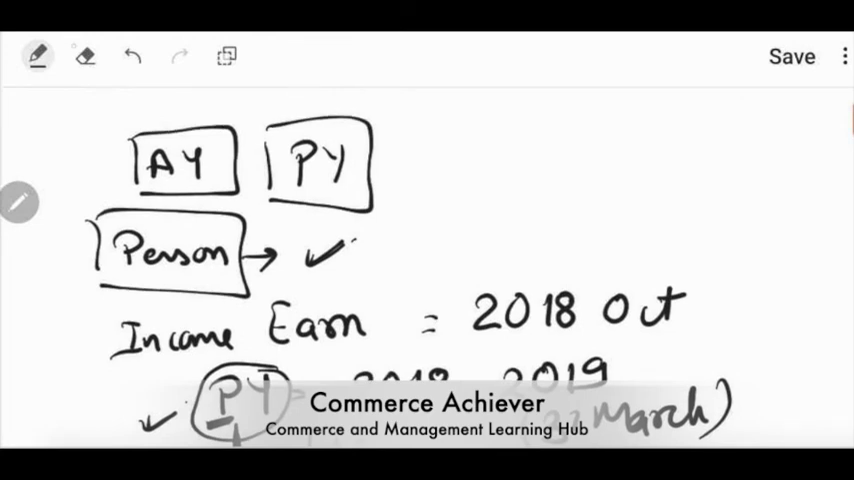
Erase everything on the page with Erase all
{"action": "left_click", "coordinate": [84, 56]}
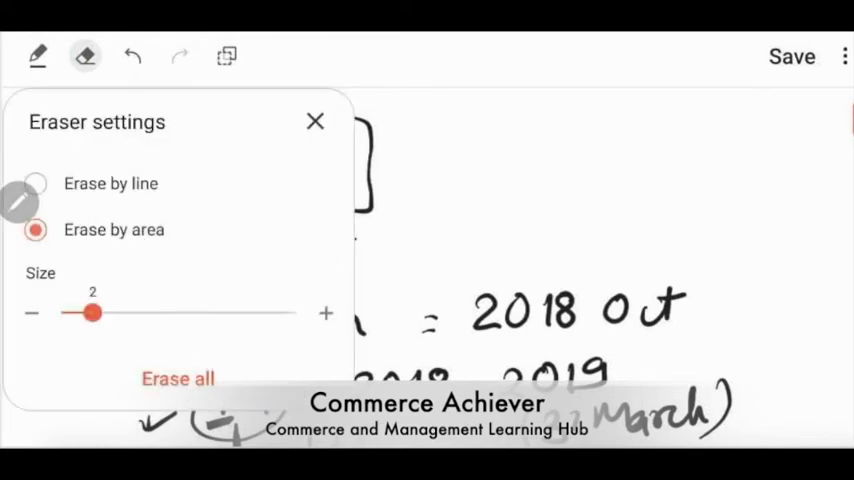
{"action": "left_click", "coordinate": [178, 378]}
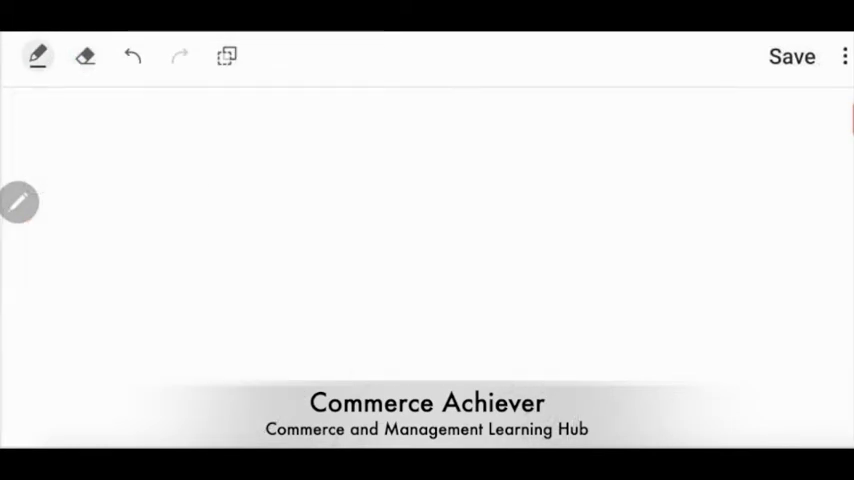
Handwrite the heading '(A) Business/Profession' and 'Newly Setup' beneath it
{"action": "left_click_drag", "start_coordinate": [110, 140], "coordinate": [396, 144]}
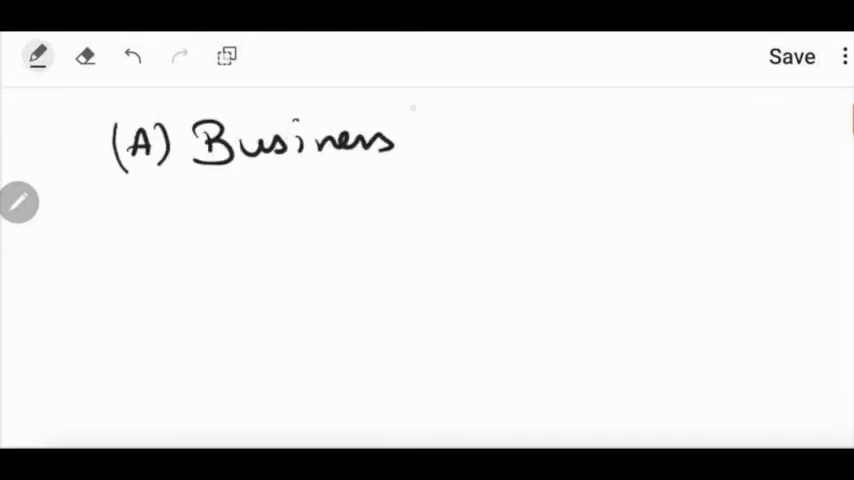
{"action": "left_click_drag", "start_coordinate": [420, 130], "coordinate": [544, 140]}
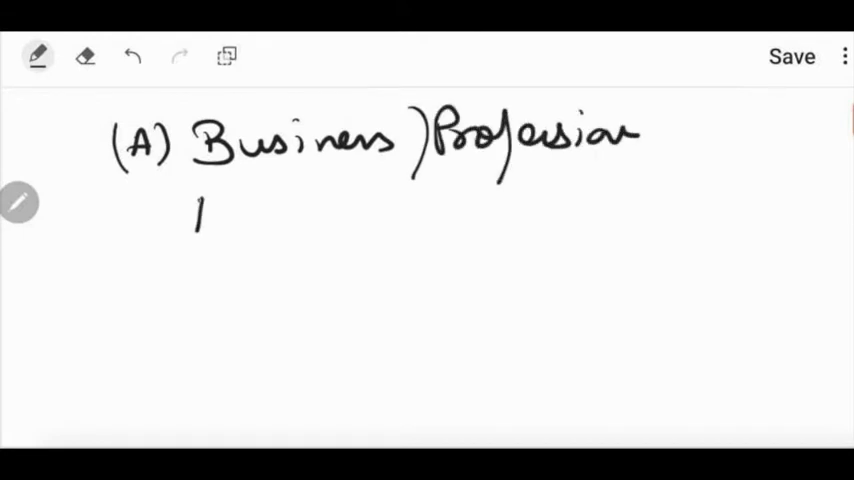
{"action": "left_click_drag", "start_coordinate": [196, 204], "coordinate": [344, 204]}
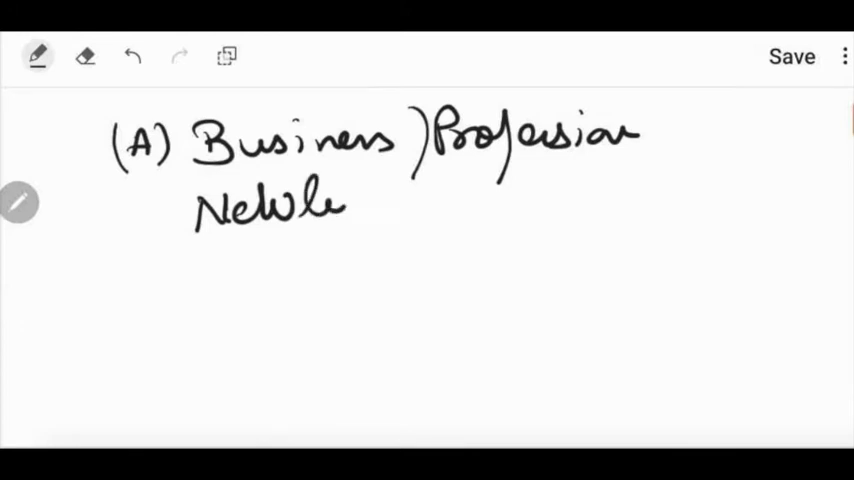
{"action": "left_click_drag", "start_coordinate": [340, 210], "coordinate": [500, 200]}
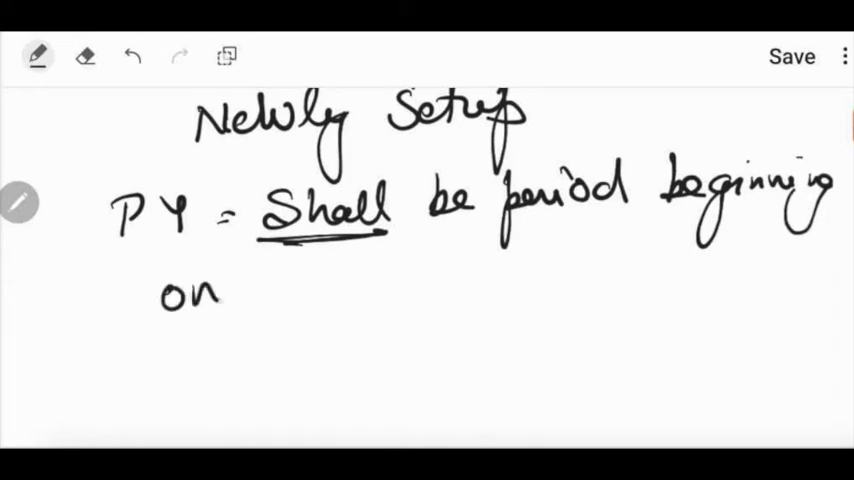
Write that PY begins on the date of setup and ends 31 March of said FY
{"action": "type", "text": "the Da"}
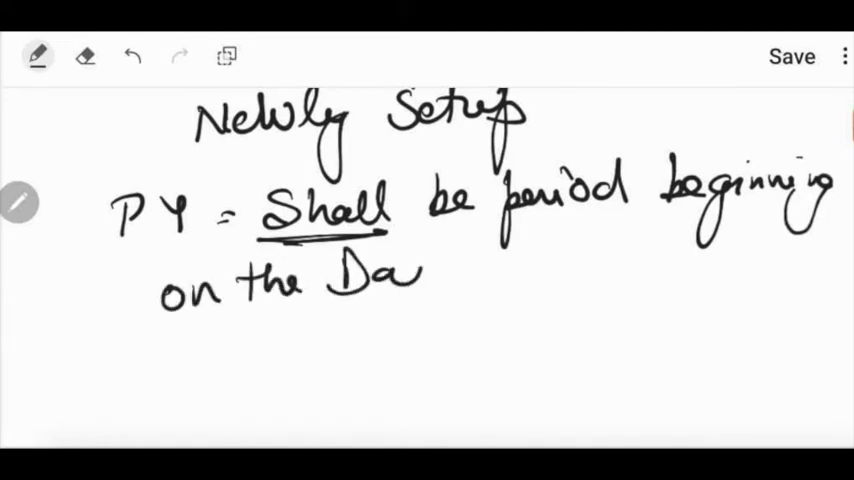
{"action": "type", "text": "te of setting up"}
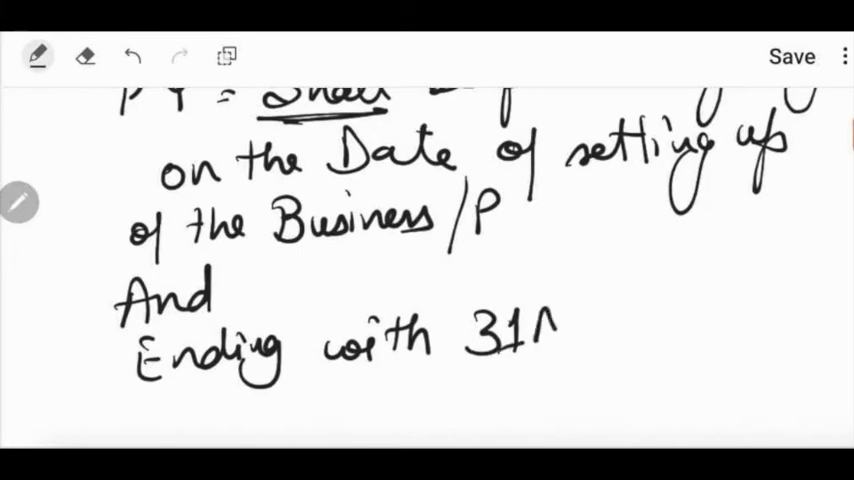
{"action": "type", "text": "March of Said"}
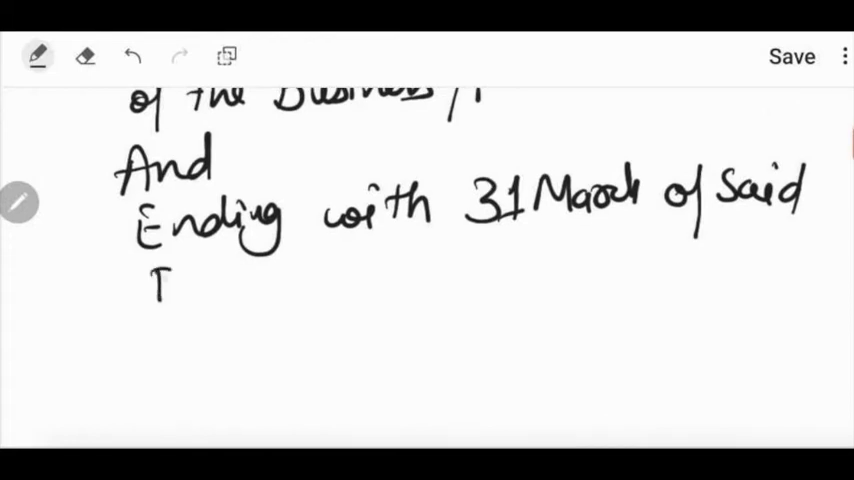
{"action": "type", "text": "Y"}
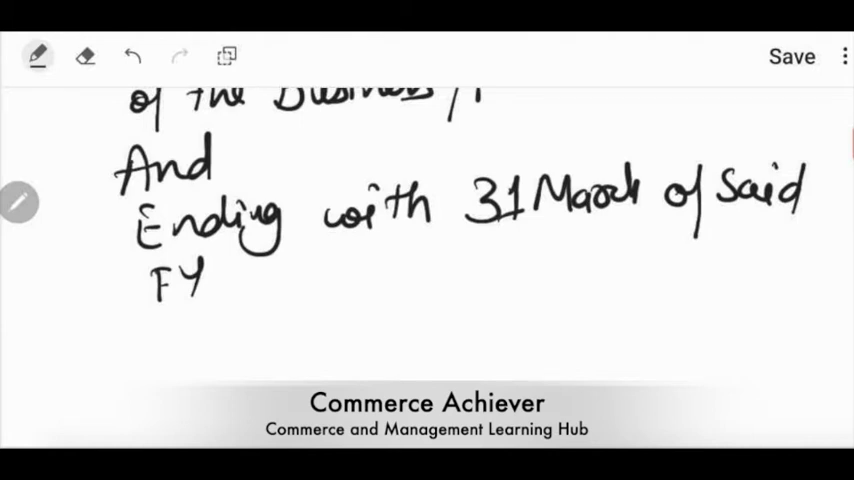
{"action": "scroll", "scroll_direction": "down", "scroll_amount": 3}
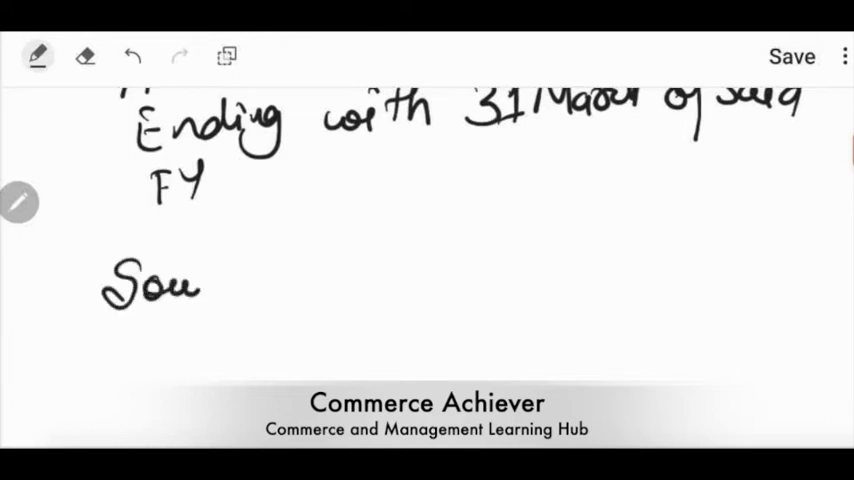
Write 'Source of Income → Comes in said FY' and 'PY = Commence from Date... source of Income newly comes into Existence'
{"action": "left_click_drag", "start_coordinate": [200, 284], "coordinate": [350, 284]}
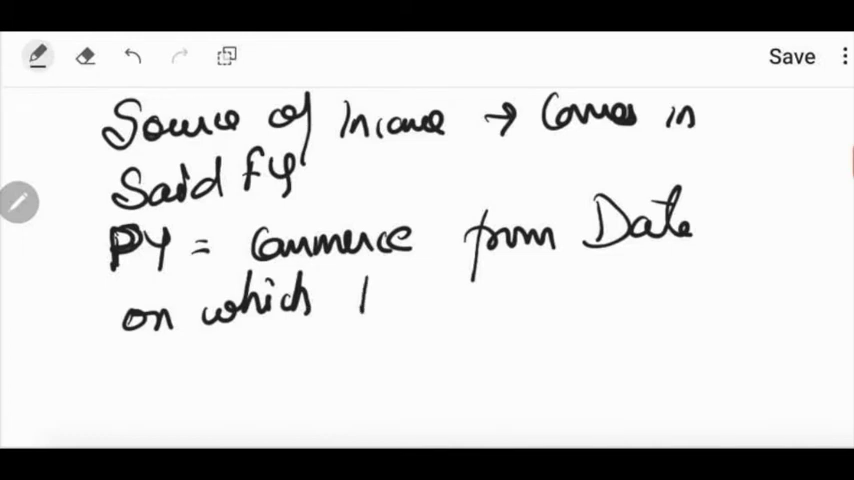
{"action": "left_click_drag", "start_coordinate": [350, 300], "coordinate": [520, 300]}
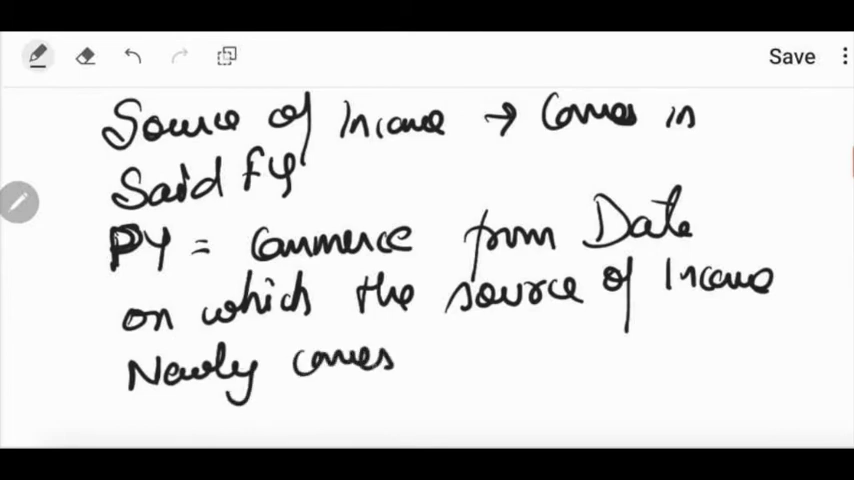
{"action": "left_click_drag", "start_coordinate": [410, 356], "coordinate": [564, 350]}
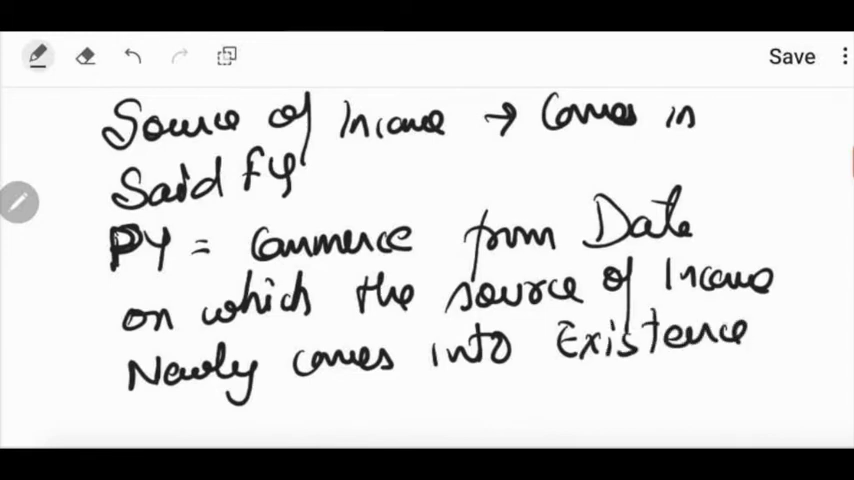
{"action": "scroll", "scroll_direction": "down", "scroll_amount": 3}
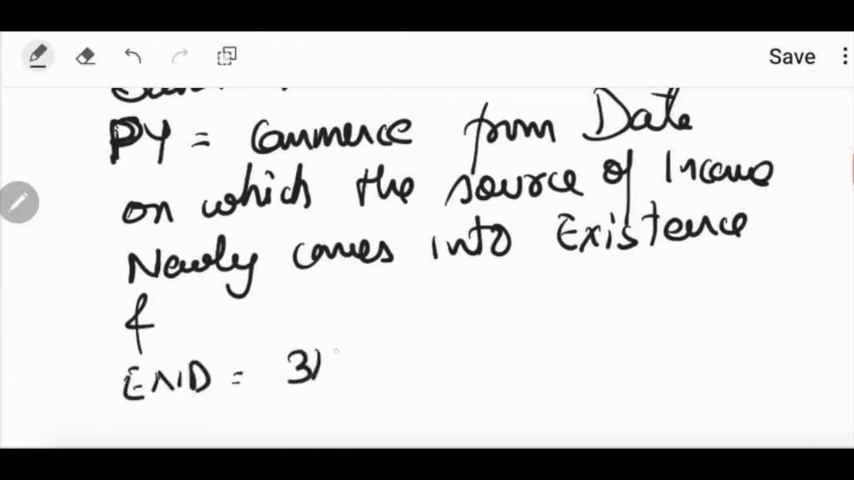
Write '& END = 31 March of FY' and begin 'Ex:- Mr. X → Business'
{"action": "left_click_drag", "start_coordinate": [320, 360], "coordinate": [490, 360]}
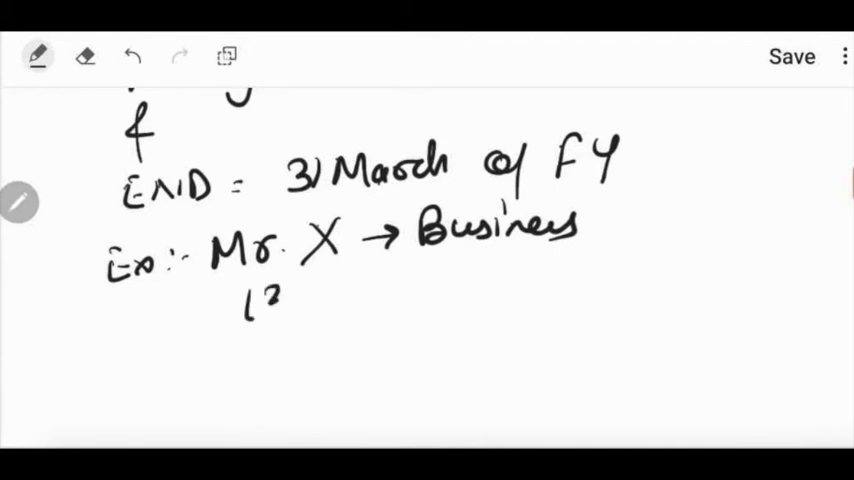
Write the boxed start date '13 Oct 2019' and 'PY = 13 Oct 2019 - 31 March 2020' with PY circled
{"action": "left_click_drag", "start_coordinate": [244, 304], "coordinate": [420, 300]}
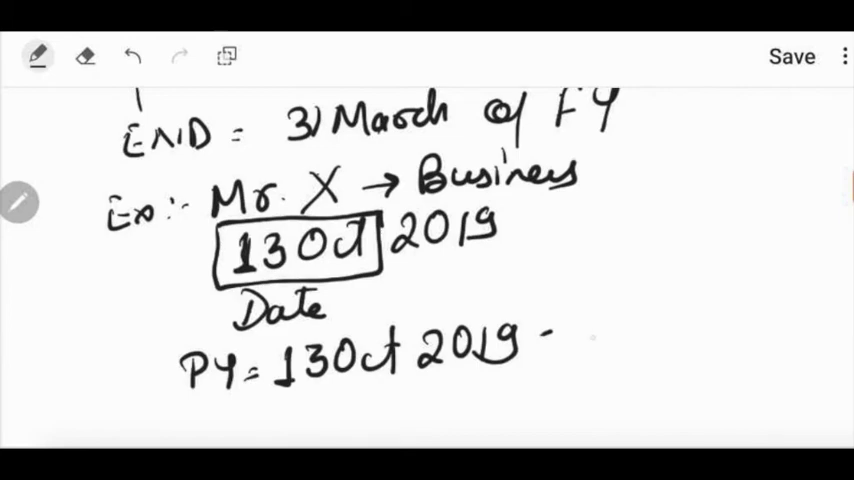
{"action": "type", "text": "31 March"}
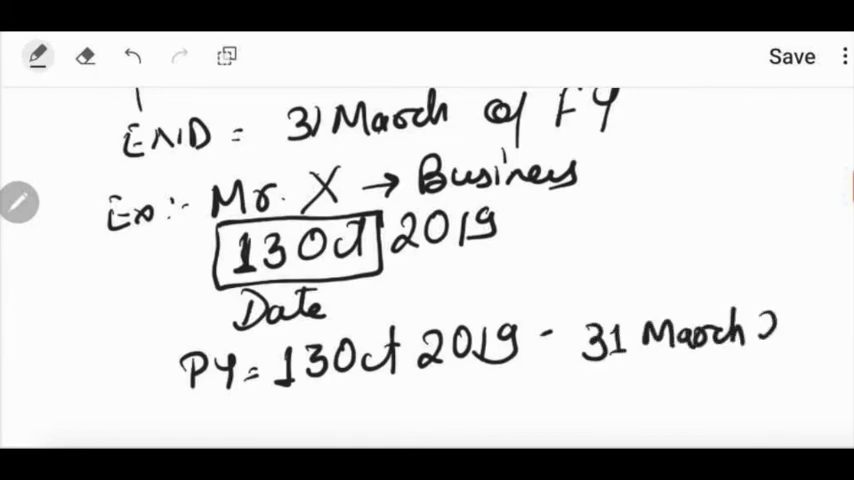
{"action": "type", "text": "2020"}
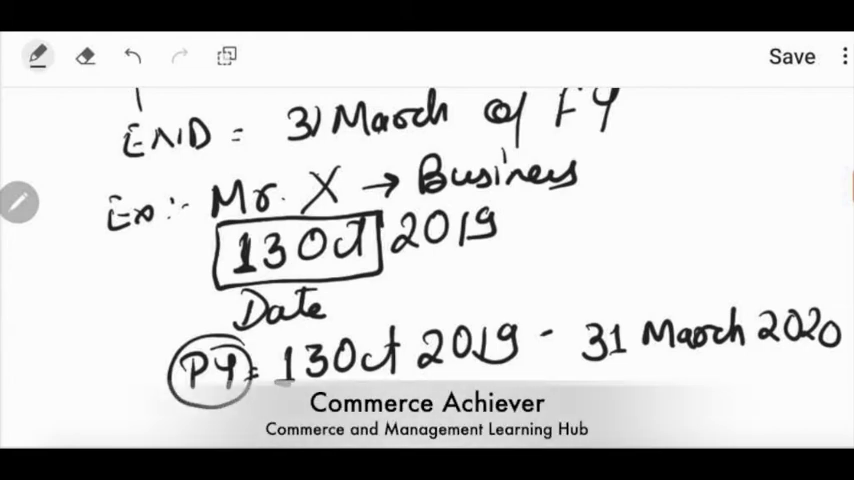
{"action": "scroll", "scroll_direction": "down", "scroll_amount": 3}
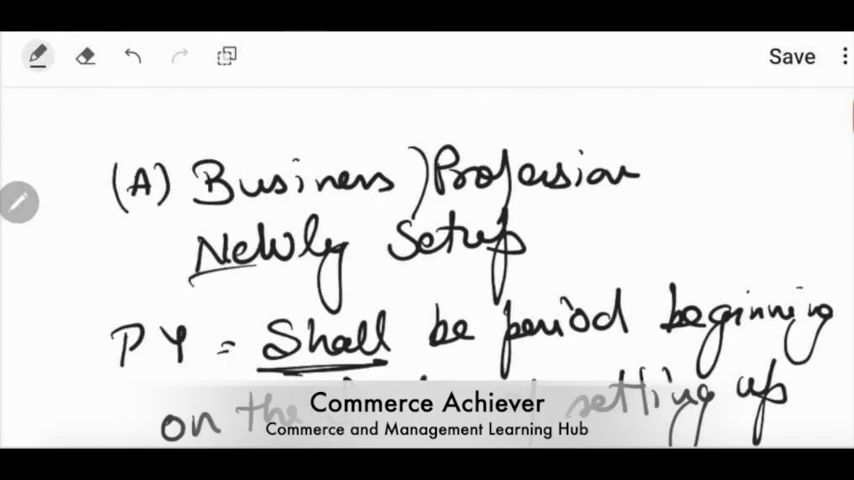
Scroll back over the Newly Setup definition and start an arrowed line beginning 'Sol' below the example
{"action": "scroll", "scroll_direction": "down", "scroll_amount": 3}
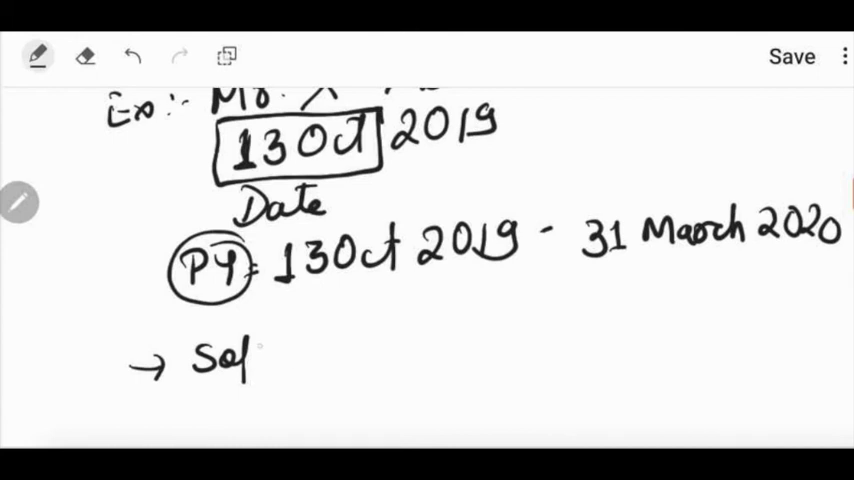
Write '→ Soft :- Website' and 'Hard - Contact Us'
{"action": "type", "text": "- Website"}
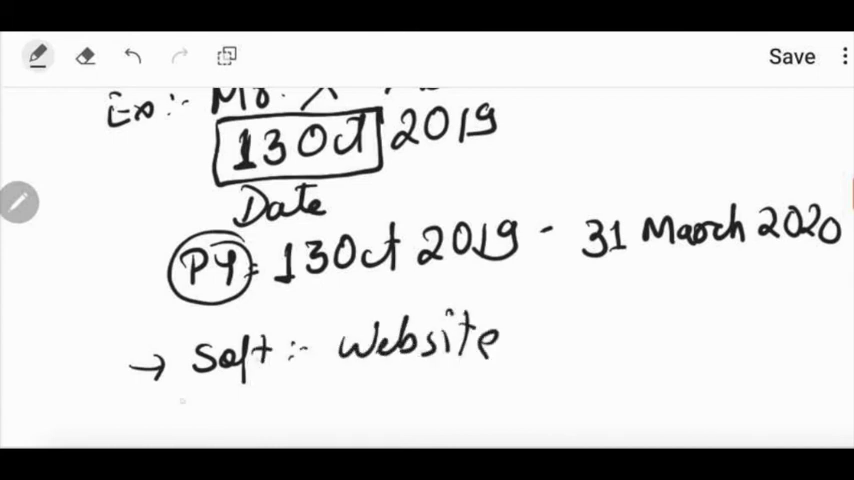
{"action": "left_click_drag", "start_coordinate": [190, 400], "coordinate": [300, 400]}
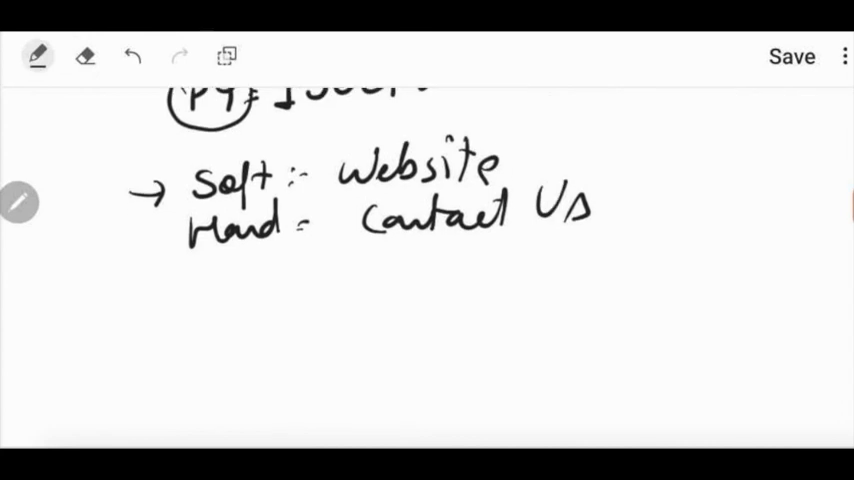
List '→ Telegram, FB, comment' and a ticked '→ Website ✓' as channels
{"action": "left_click_drag", "start_coordinate": [140, 316], "coordinate": [180, 316]}
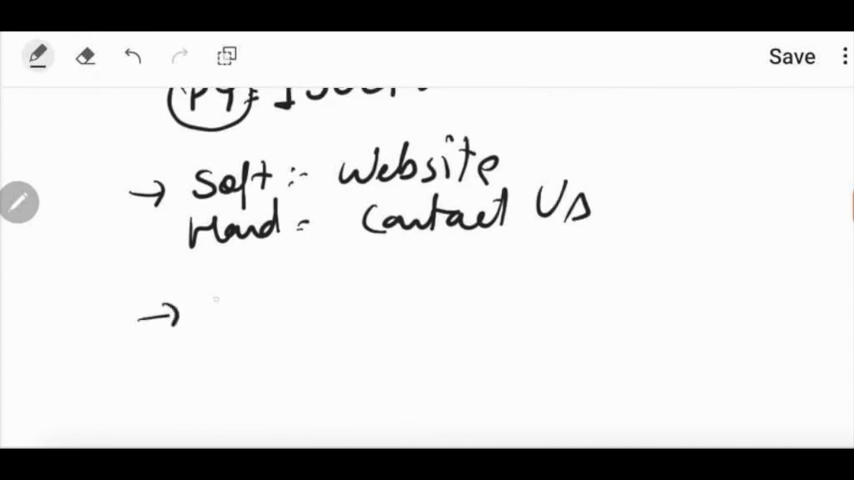
{"action": "left_click_drag", "start_coordinate": [204, 300], "coordinate": [356, 320]}
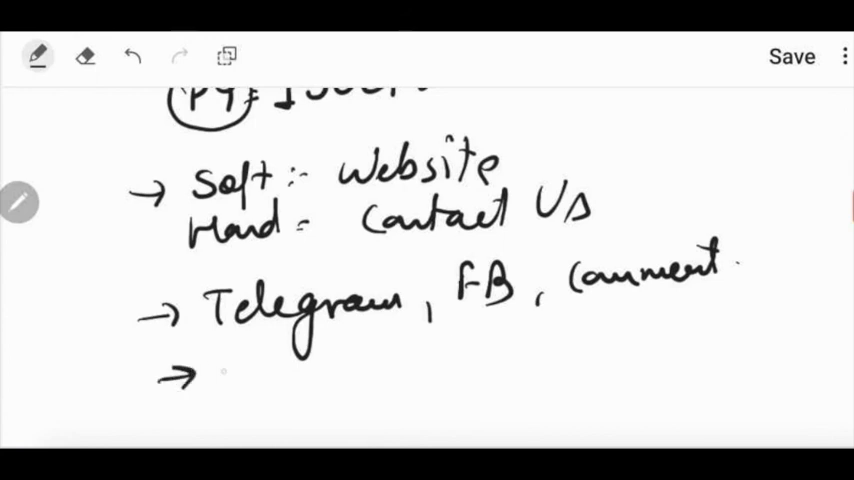
{"action": "left_click_drag", "start_coordinate": [210, 376], "coordinate": [340, 376]}
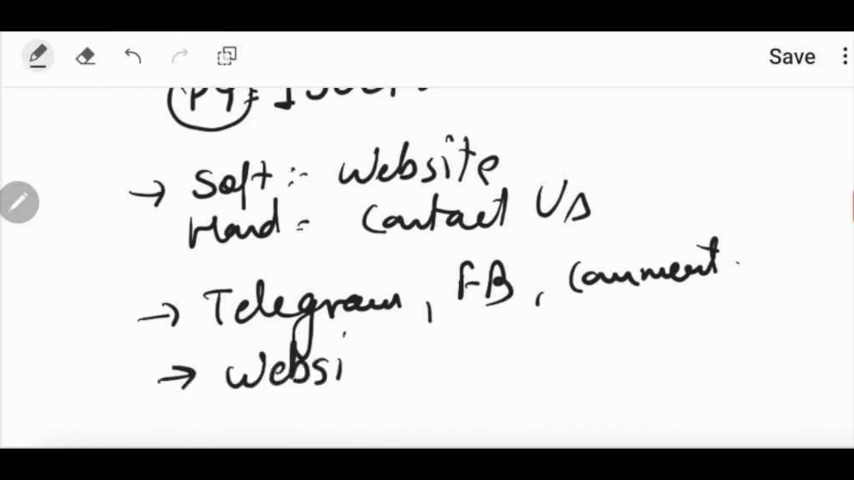
{"action": "left_click_drag", "start_coordinate": [336, 370], "coordinate": [420, 360]}
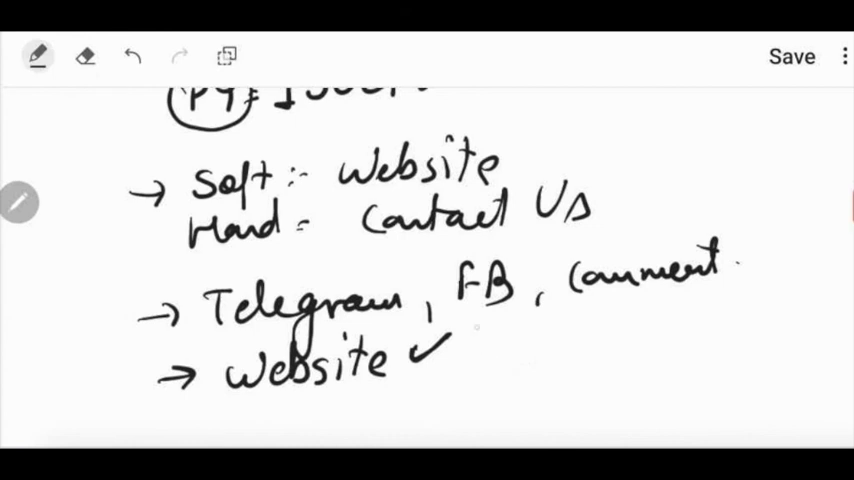
{"action": "scroll", "scroll_direction": "down", "scroll_amount": 3}
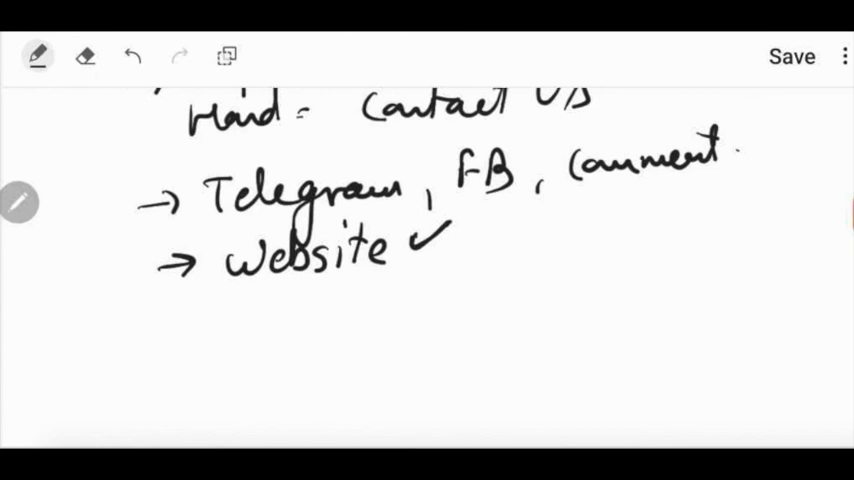
Draw a curved underline beneath the channel list and write 'Asset' beside it
{"action": "left_click_drag", "start_coordinate": [540, 240], "coordinate": [150, 350]}
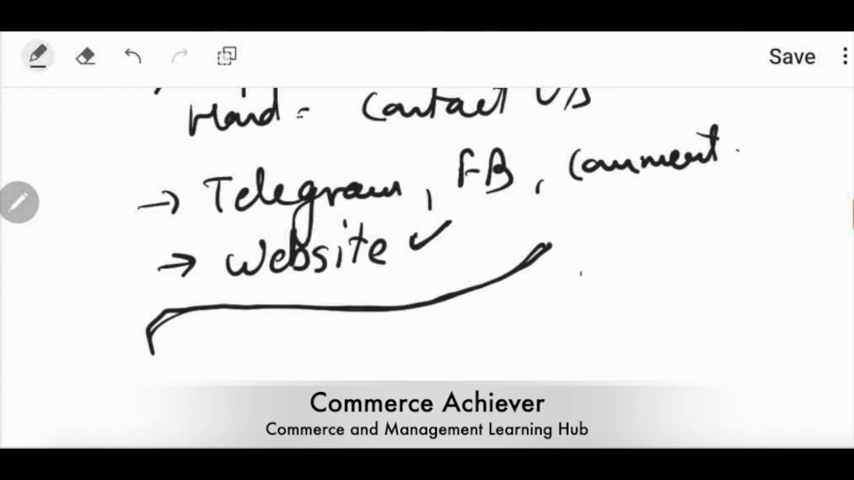
{"action": "type", "text": "Asset"}
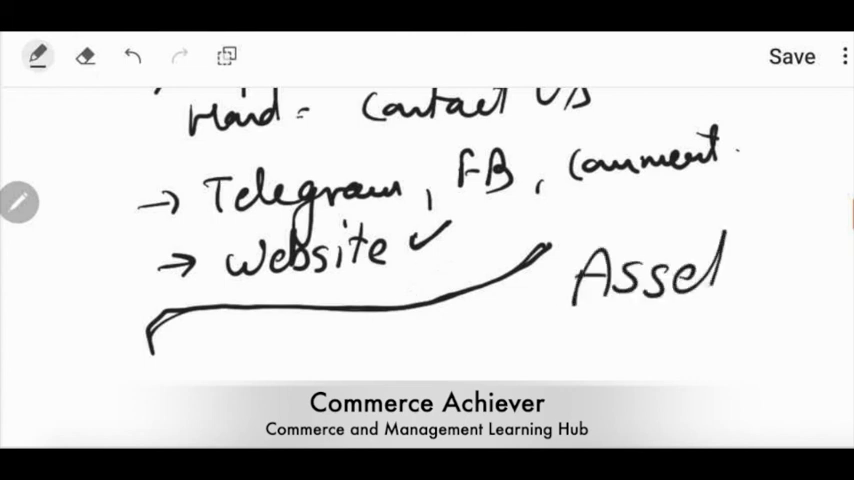